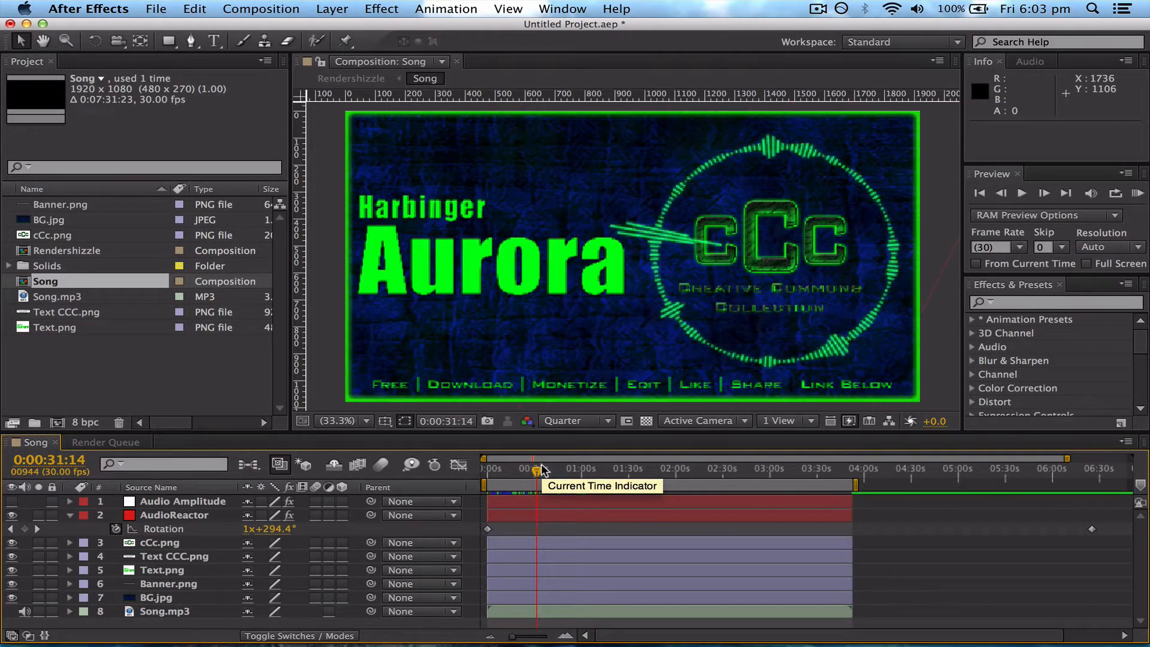
Confirm Best quality, full-resolution render settings for the queued Song composition
{"action": "left_click", "coordinate": [261, 8]}
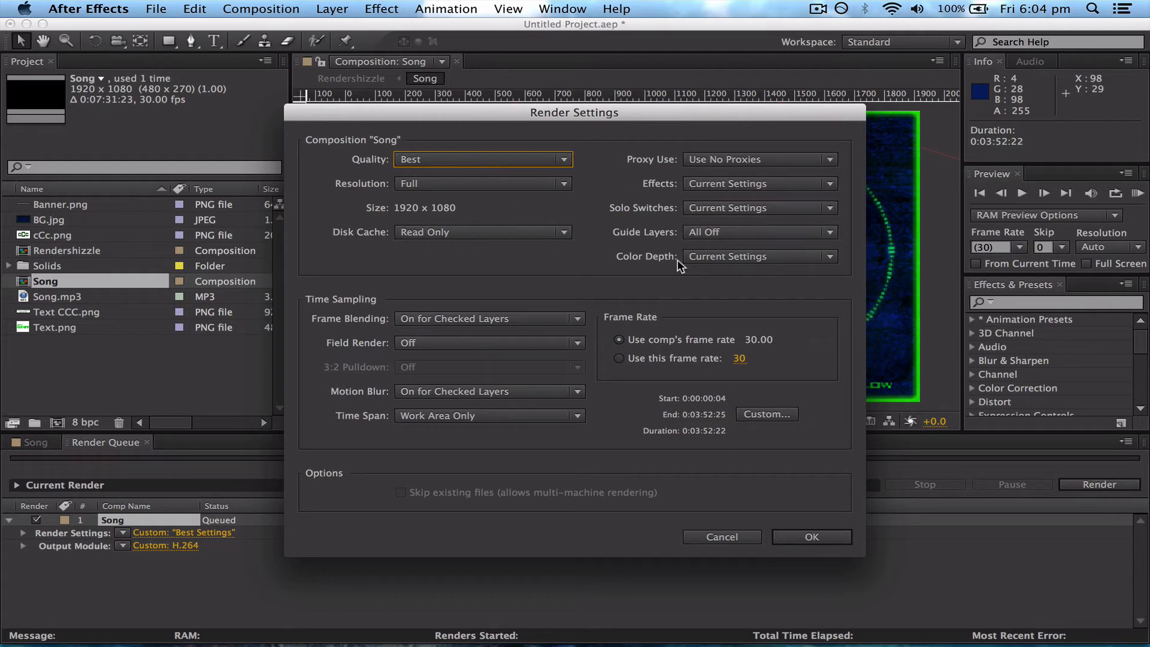
{"action": "left_click", "coordinate": [812, 537]}
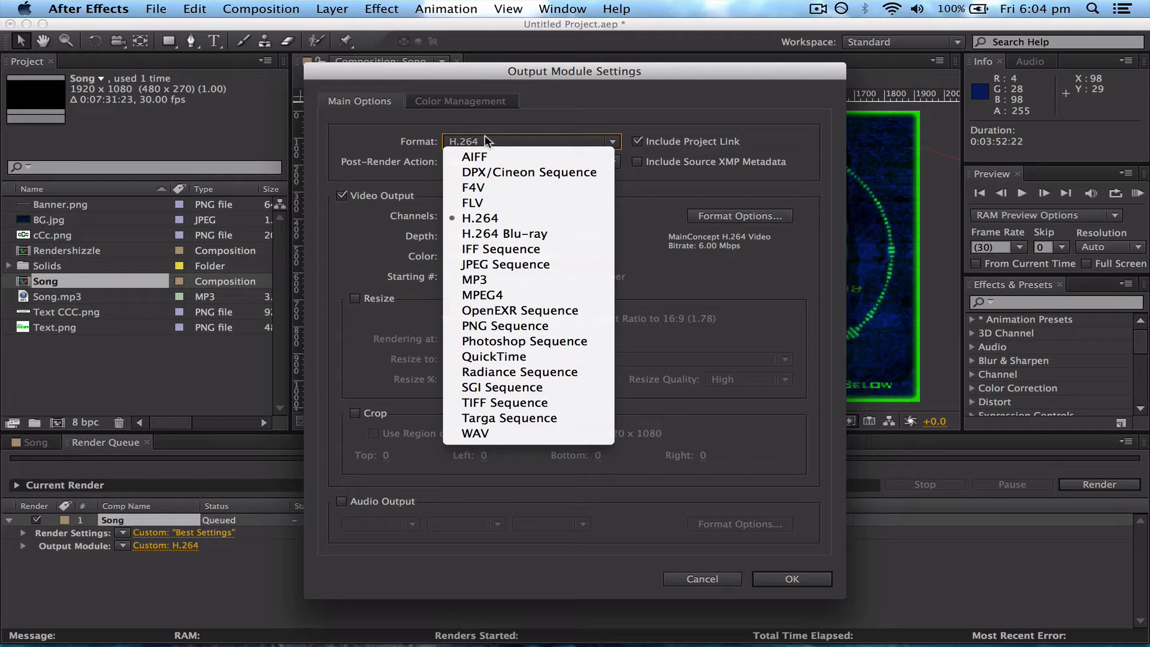
Keep H.264 as the Song output module format, with RGB video at millions of colors
{"action": "left_click", "coordinate": [480, 218]}
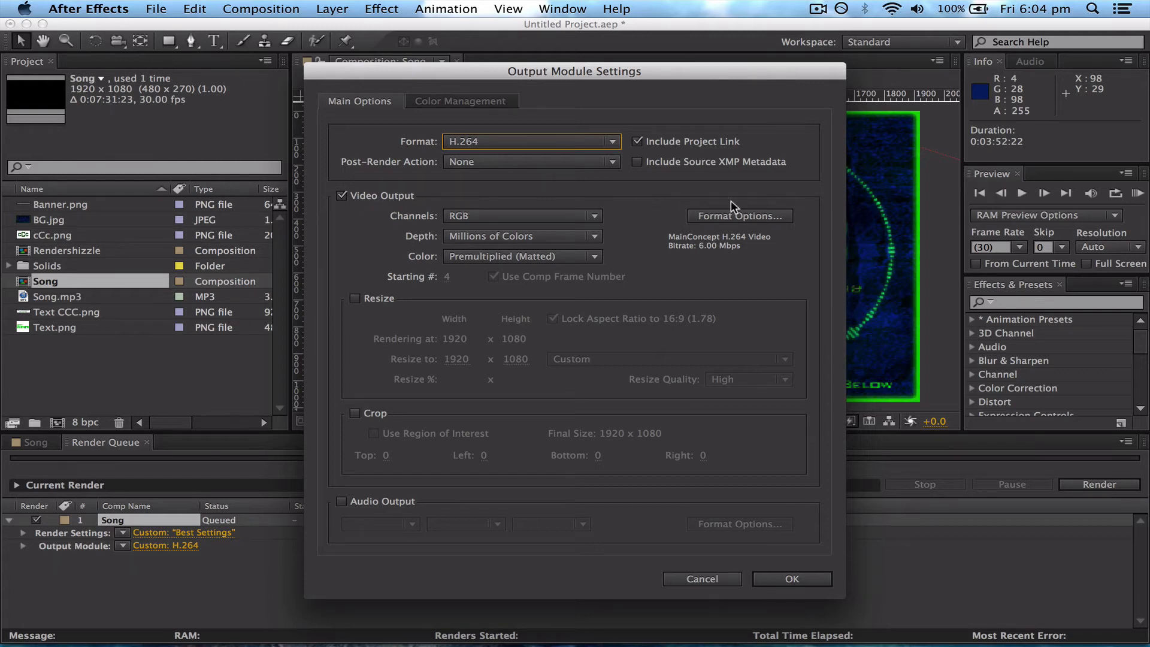
Open the H.264 Format Options for the Song render (High profile, level 5.1, VBR 6 Mbps)
{"action": "left_click", "coordinate": [740, 216]}
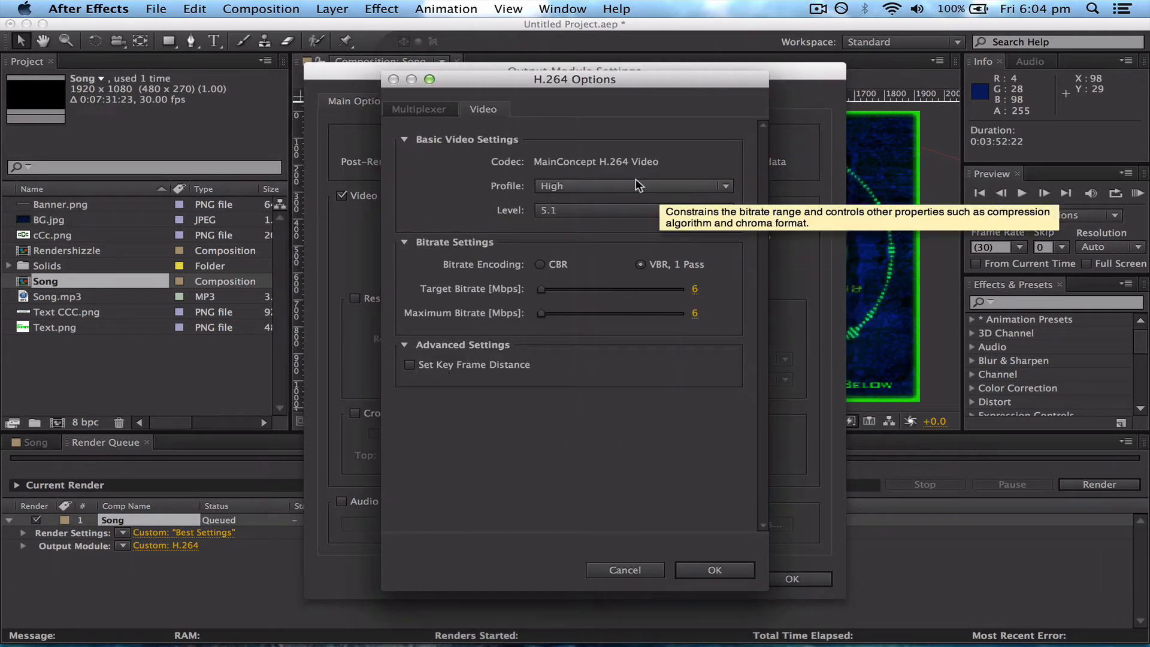
{"action": "left_click", "coordinate": [715, 570]}
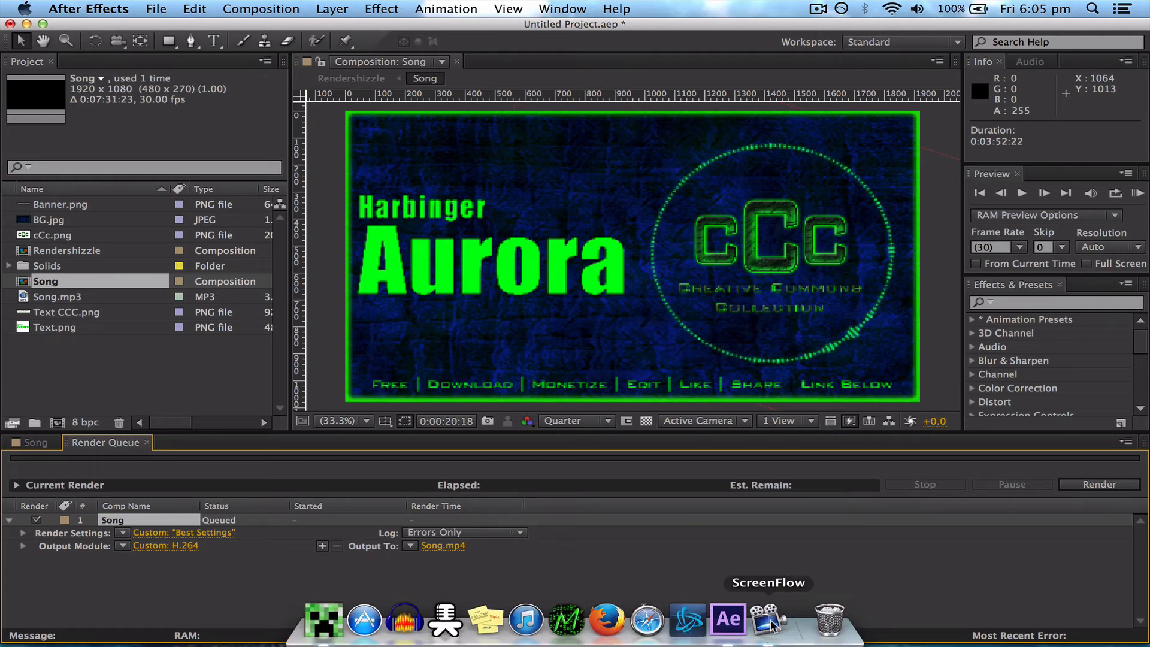